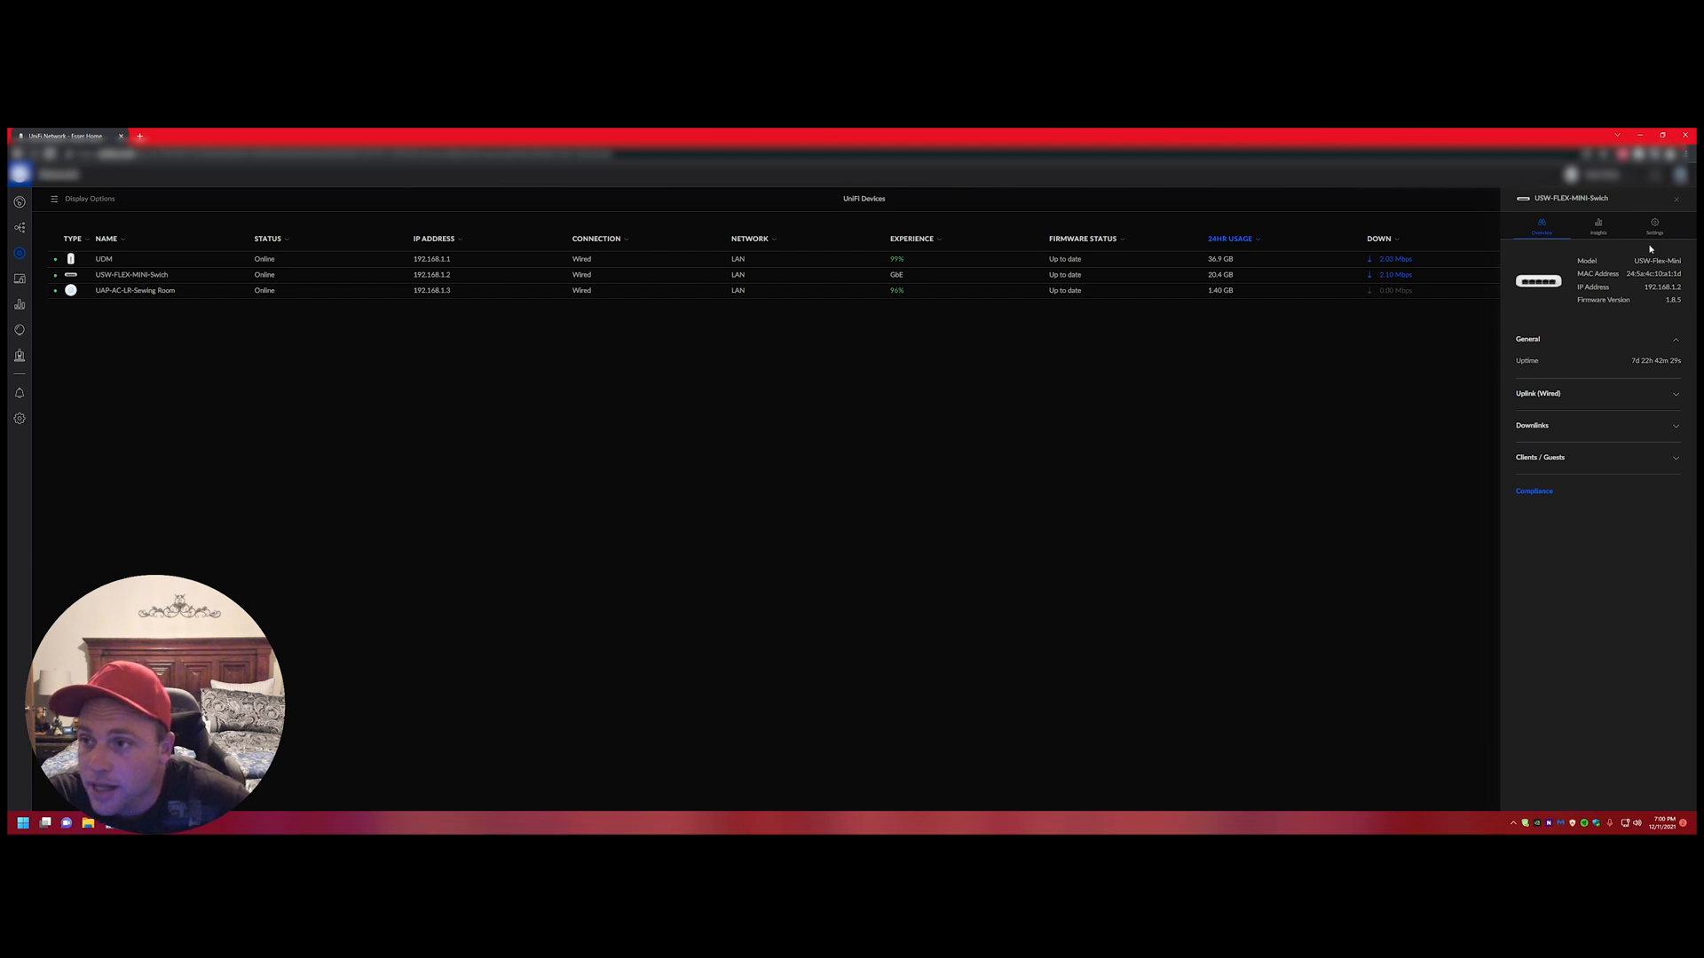
Step: Check Port 1's profile options, leave it on All, and return to the Insights statistics
{"action": "left_click", "coordinate": [1597, 224]}
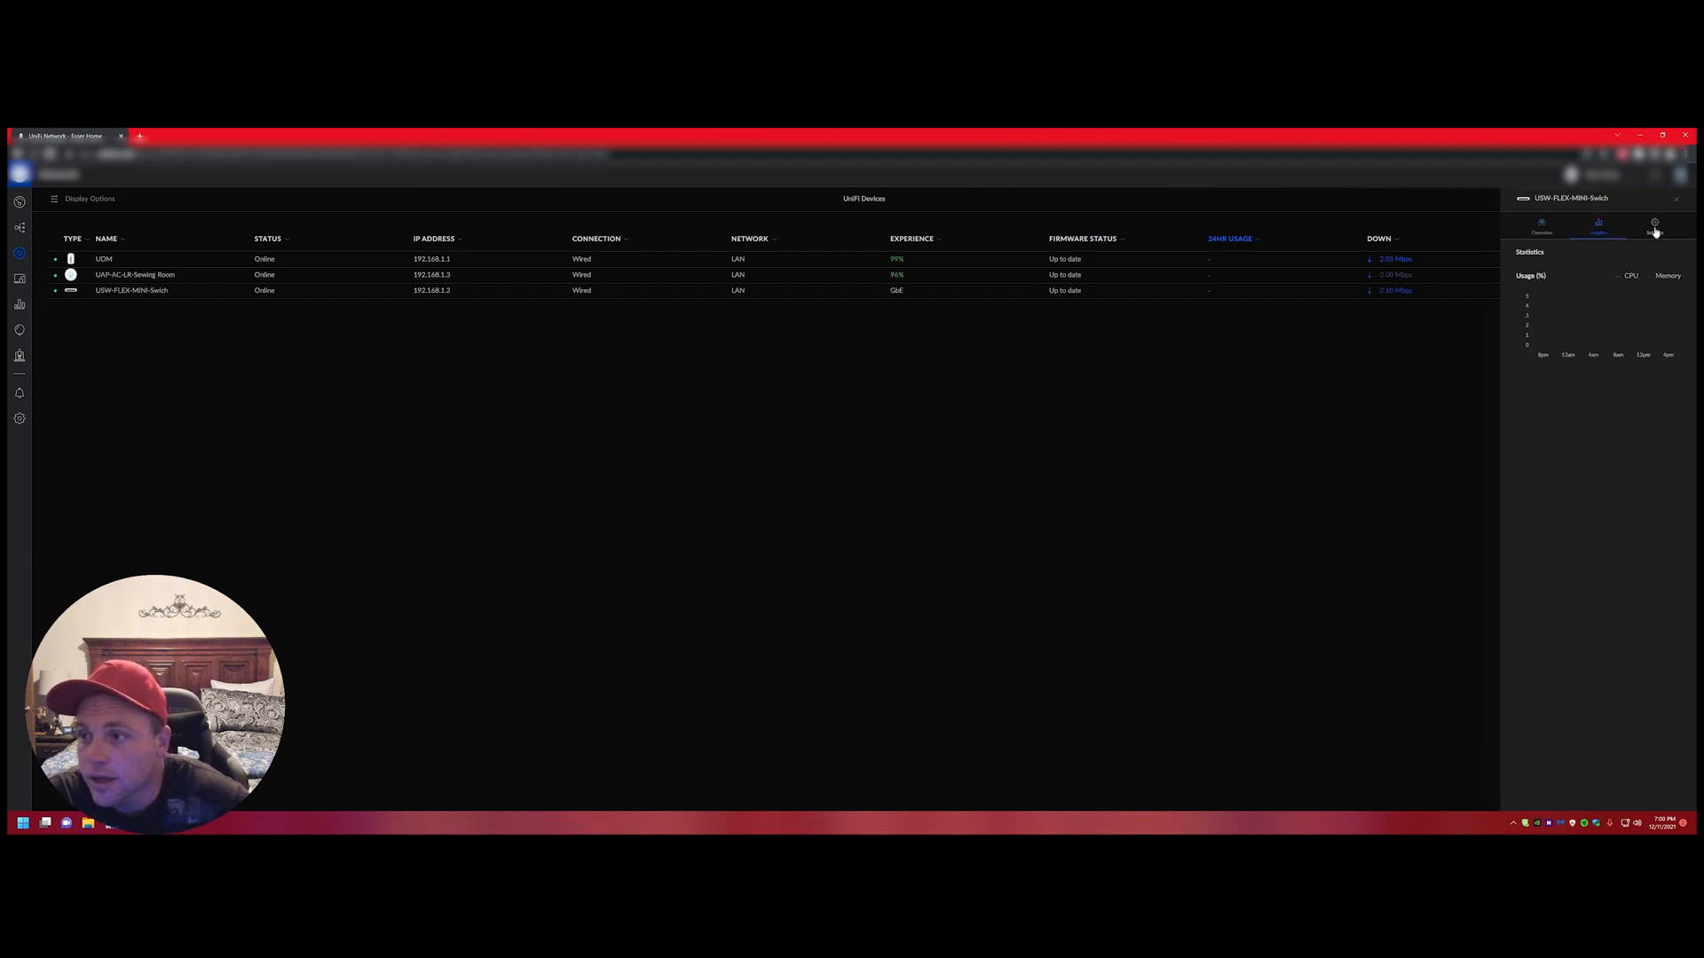
{"action": "left_click", "coordinate": [1654, 224]}
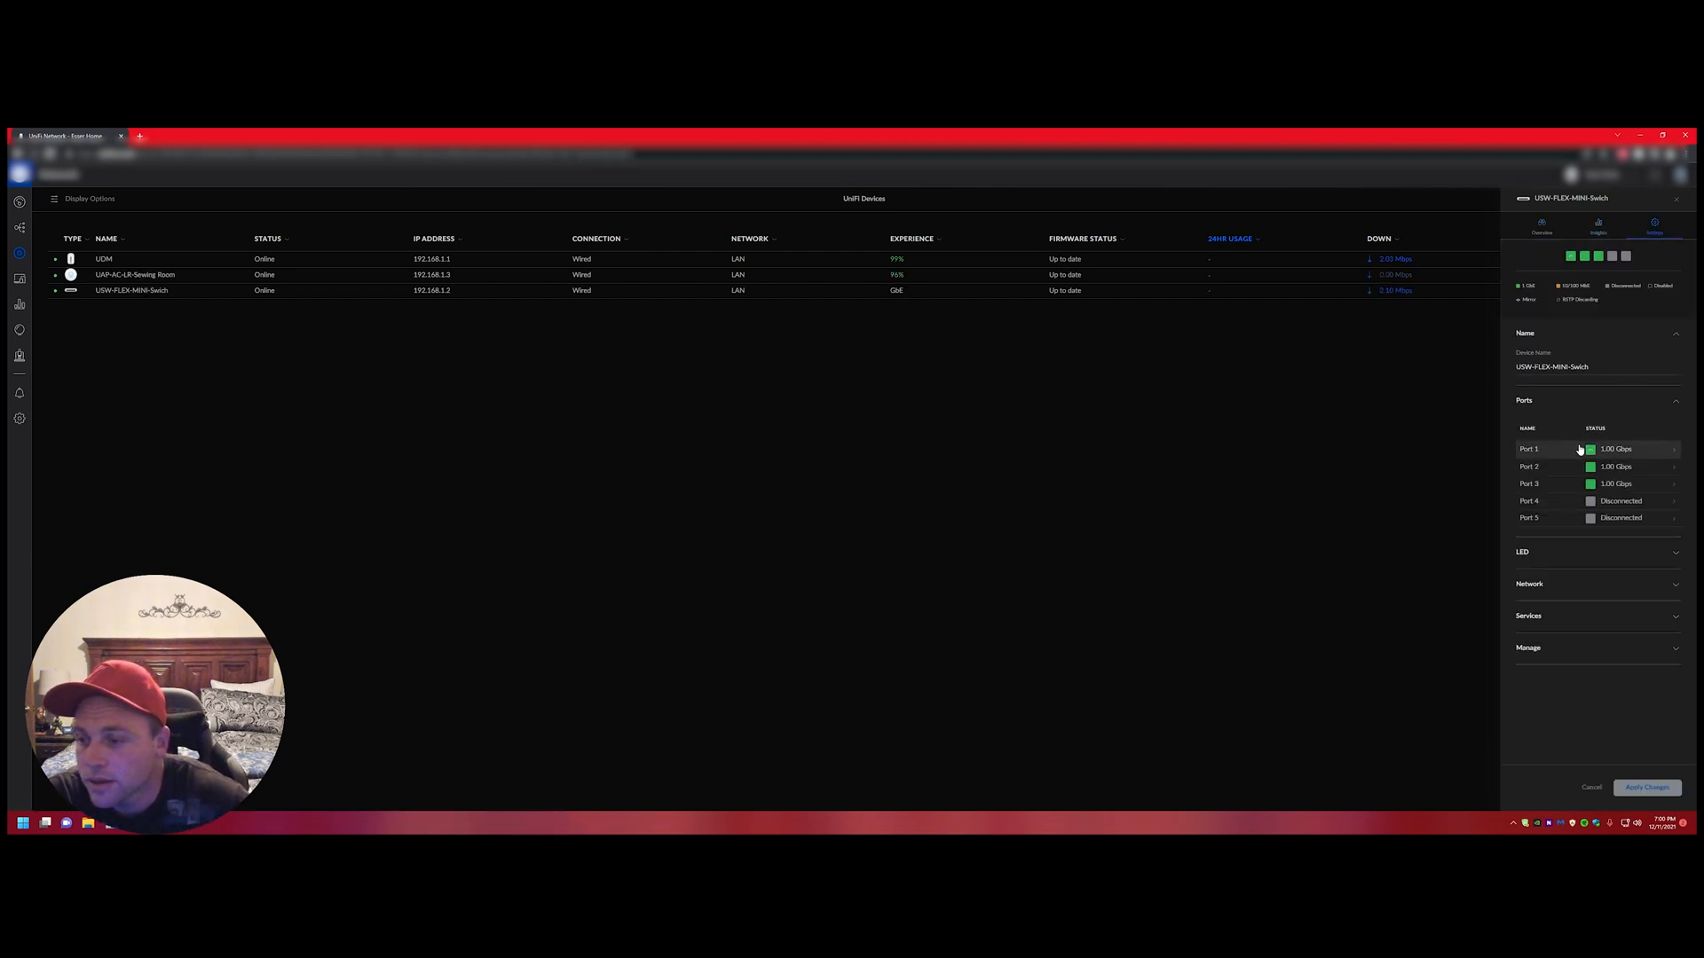
{"action": "left_click", "coordinate": [1529, 449]}
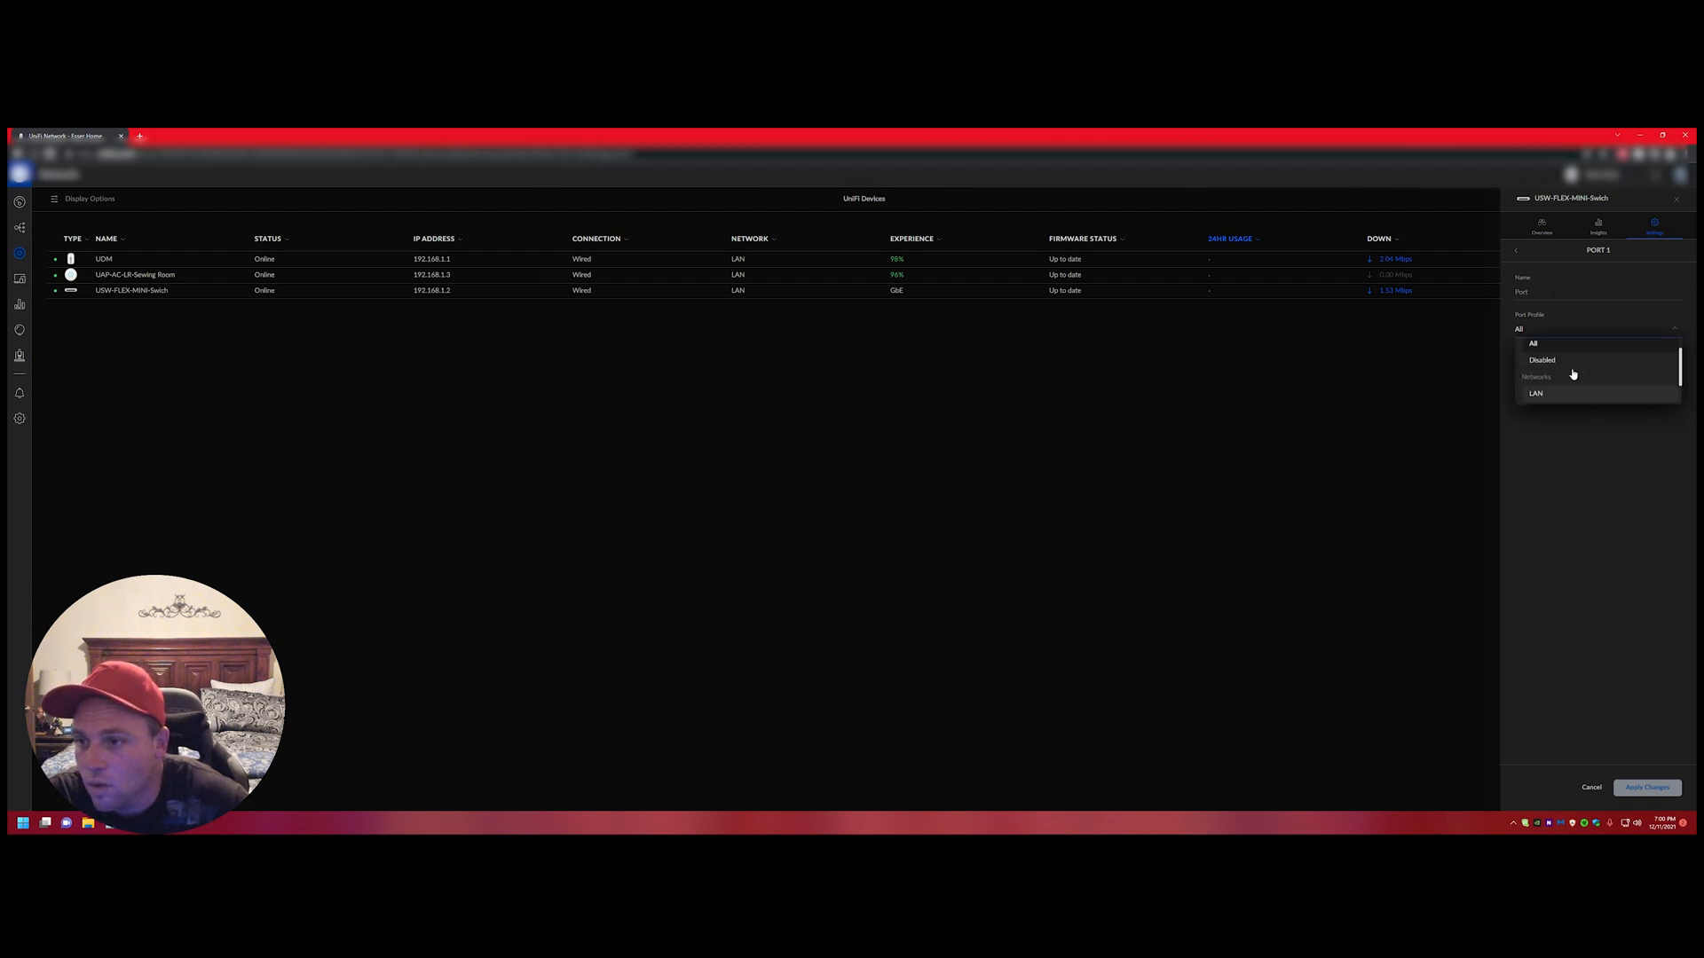
{"action": "left_click", "coordinate": [1533, 343]}
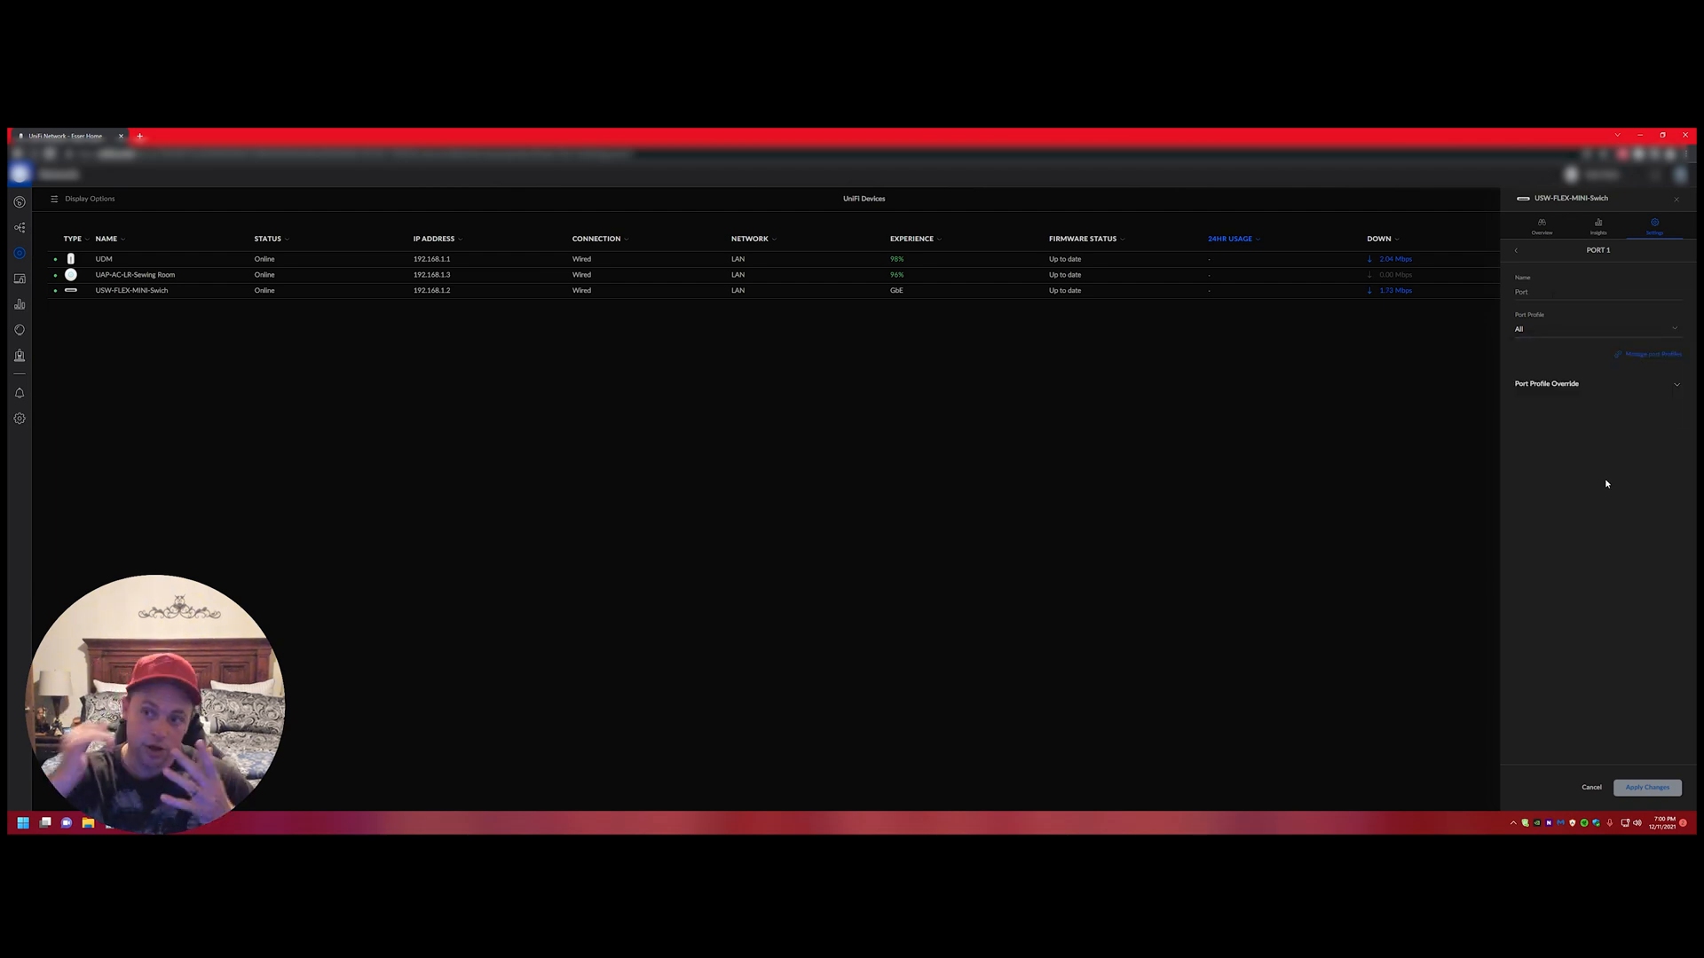
{"action": "left_click", "coordinate": [1597, 225]}
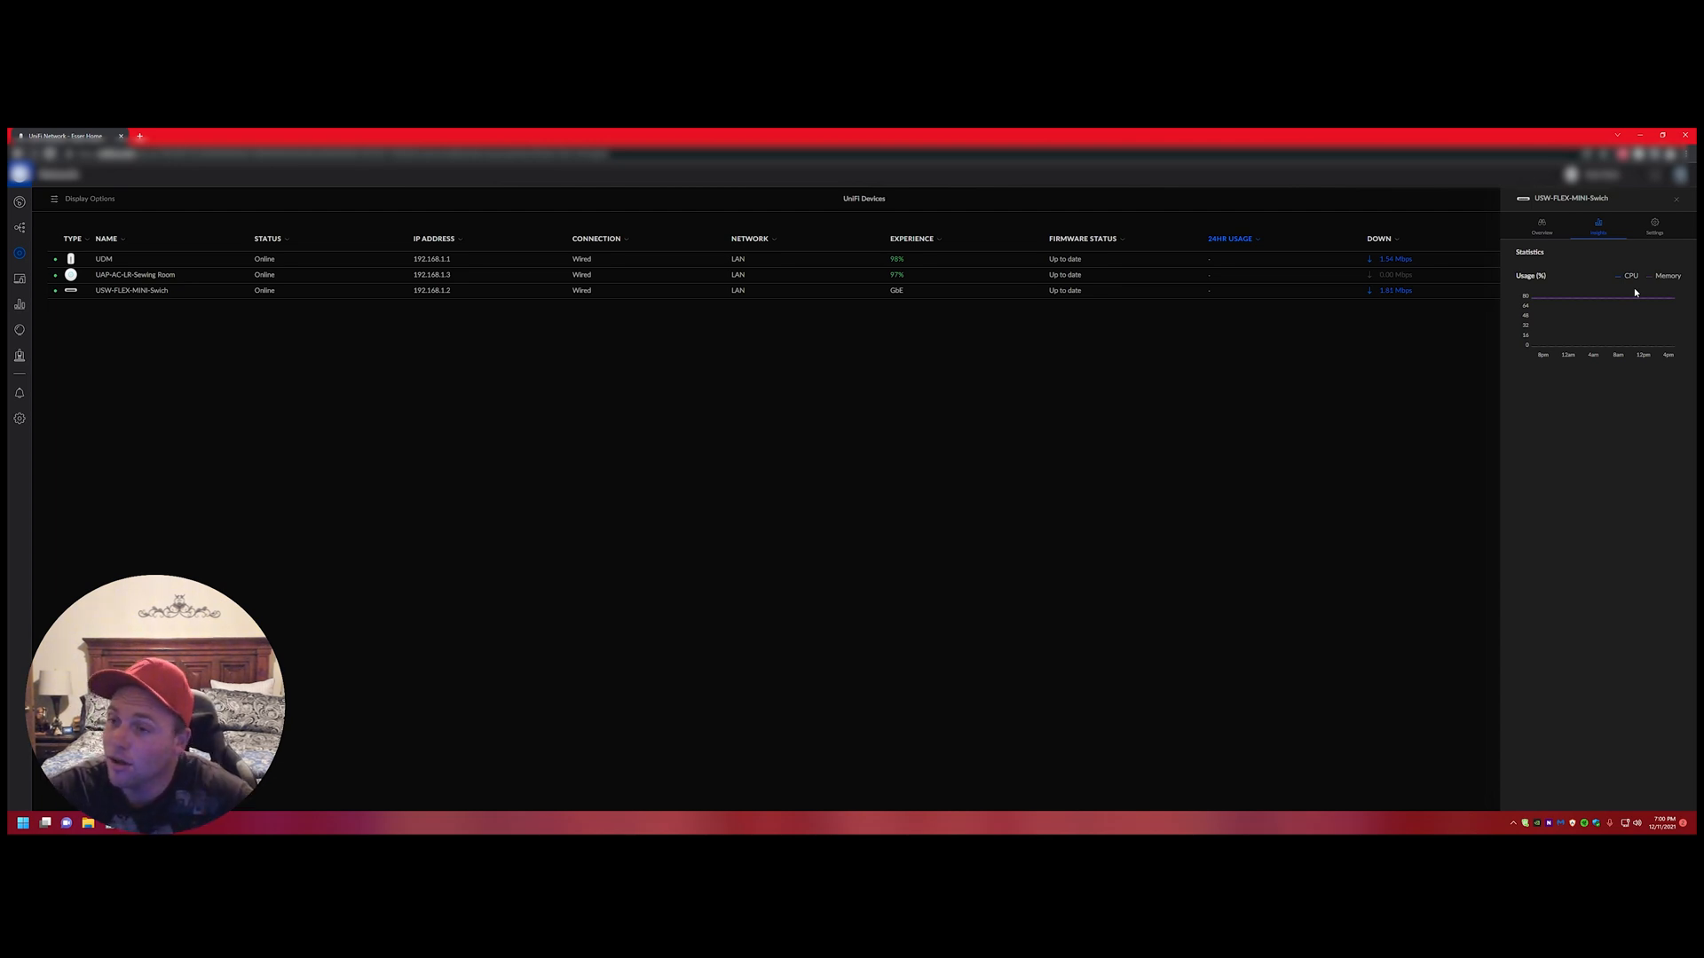
Step: Expand the LED and Network settings to show static IP 192.168.1.2, management VLAN LAN, and services
{"action": "left_click", "coordinate": [1654, 225]}
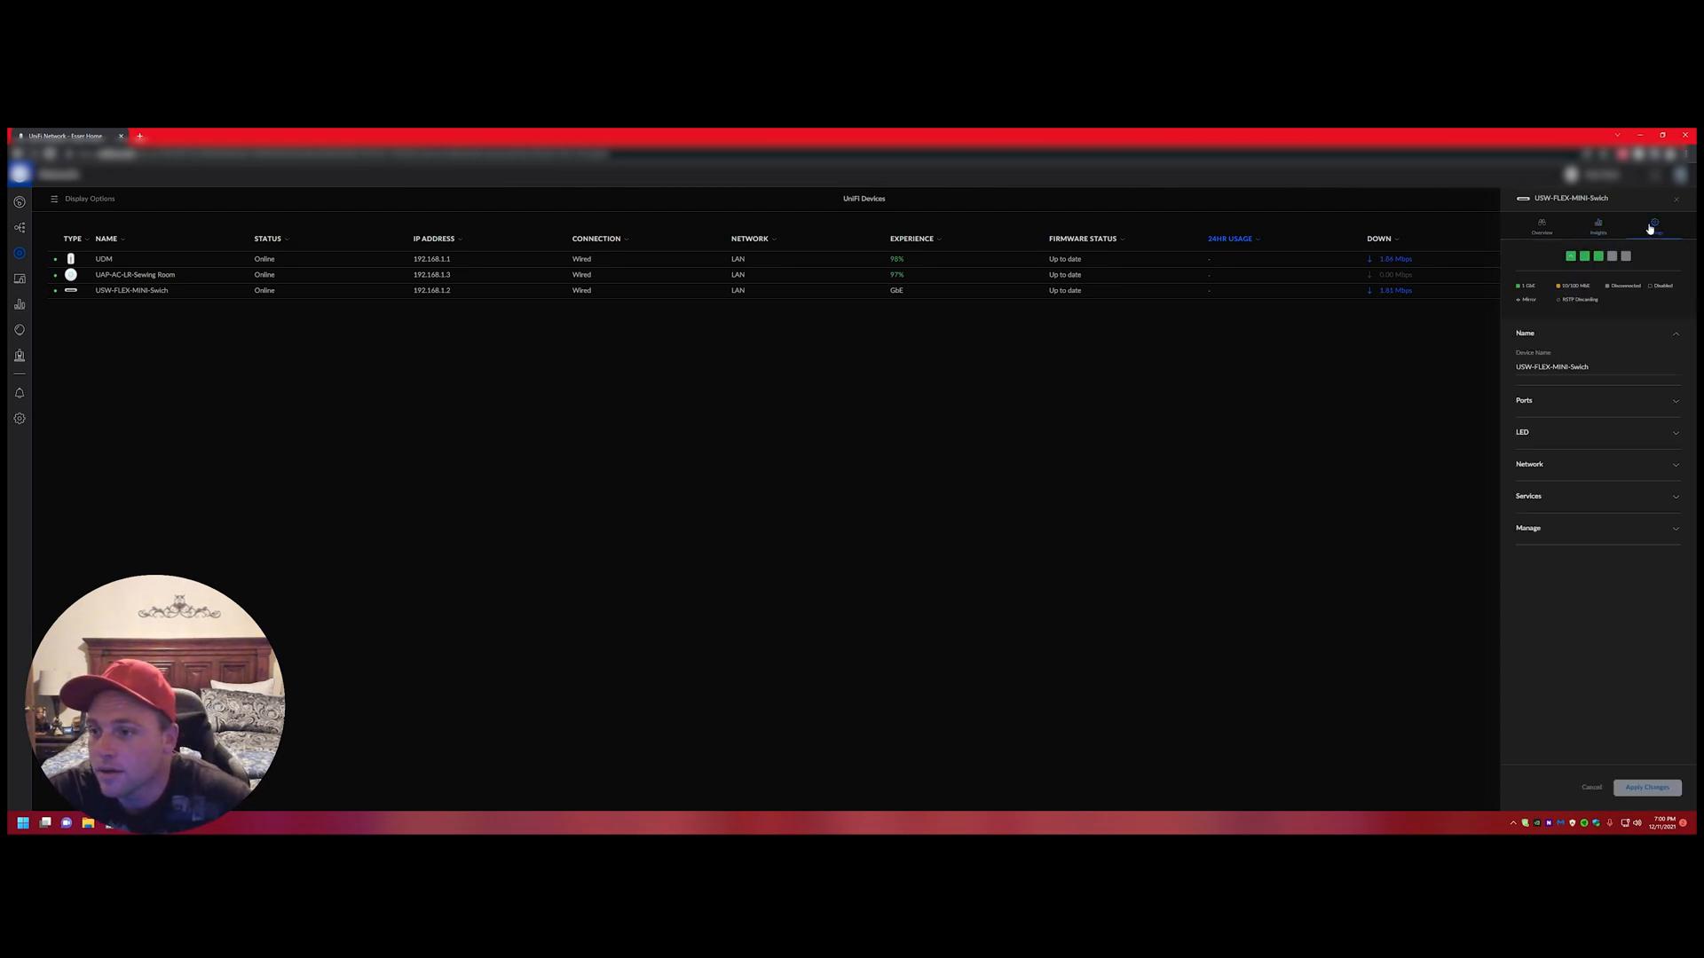
{"action": "left_click", "coordinate": [1522, 431]}
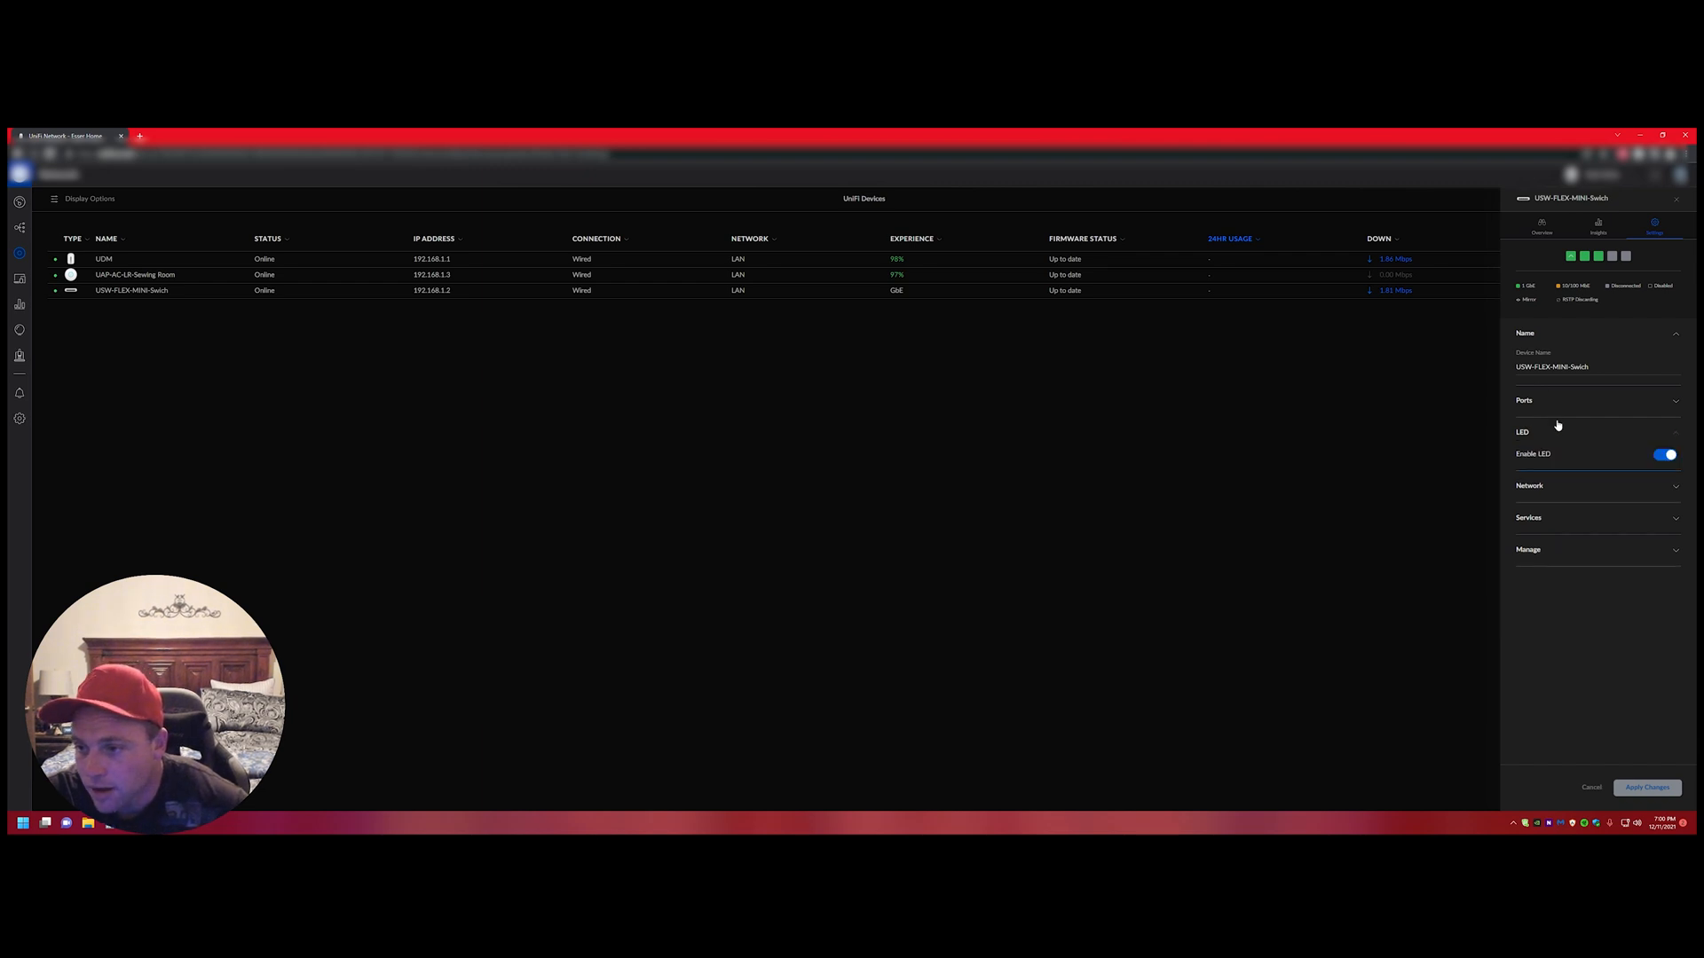
{"action": "left_click", "coordinate": [1529, 464]}
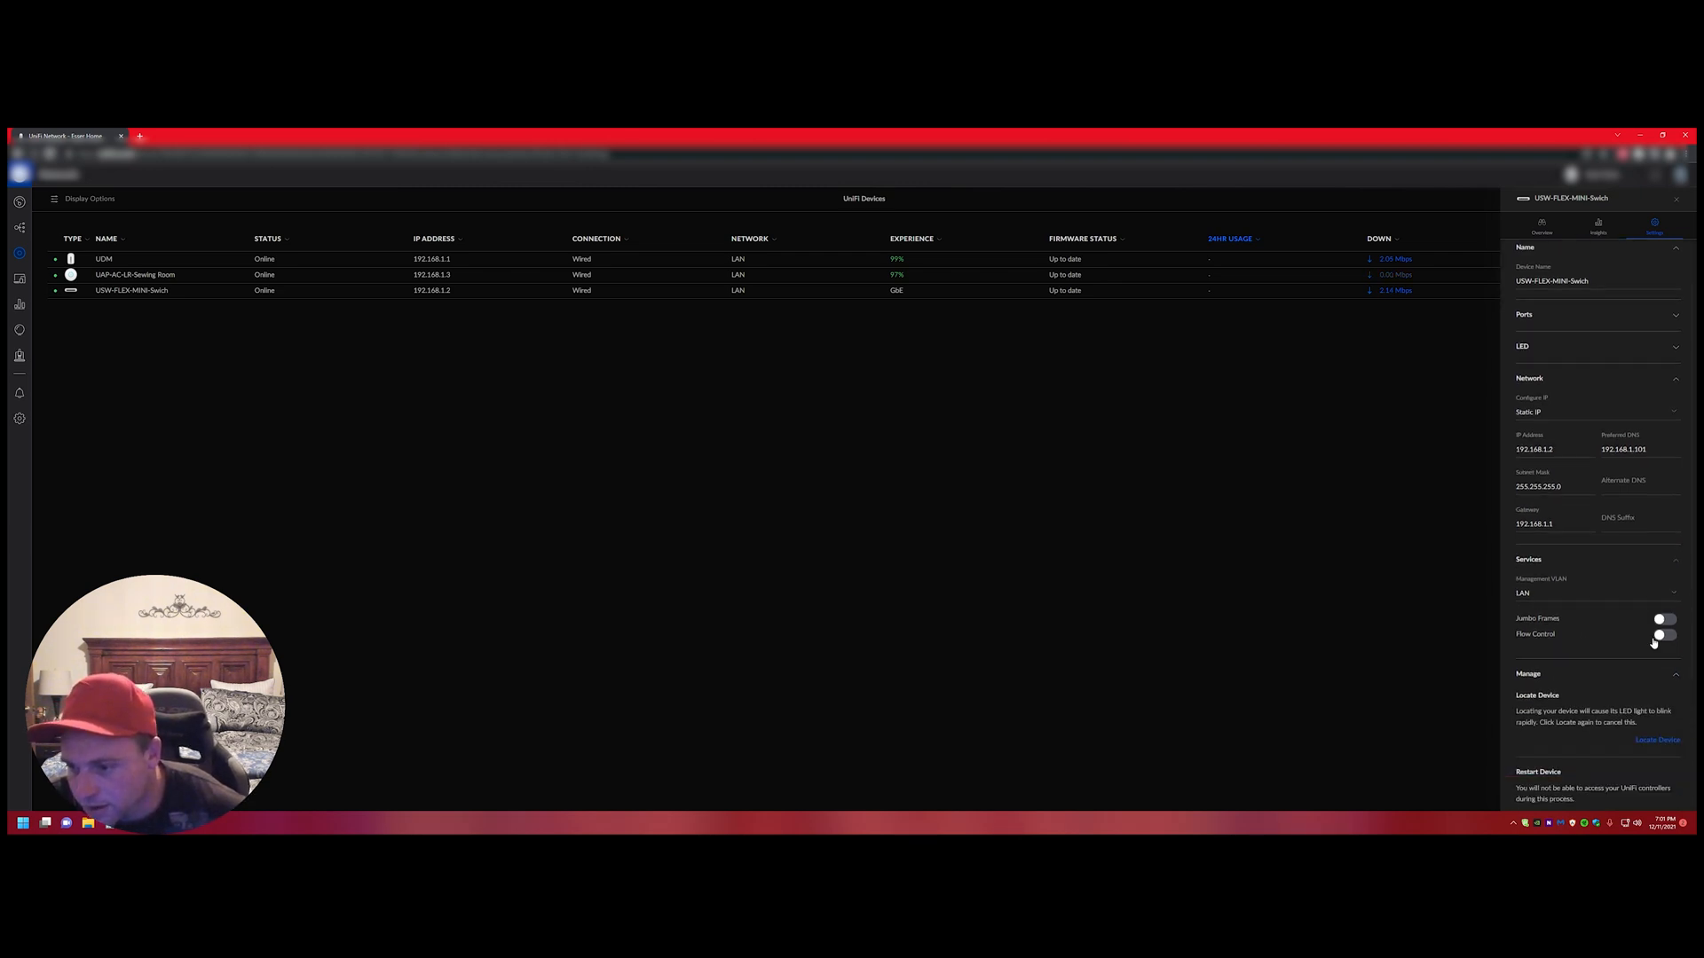
{"action": "scroll", "scroll_direction": "down", "scroll_amount": 3}
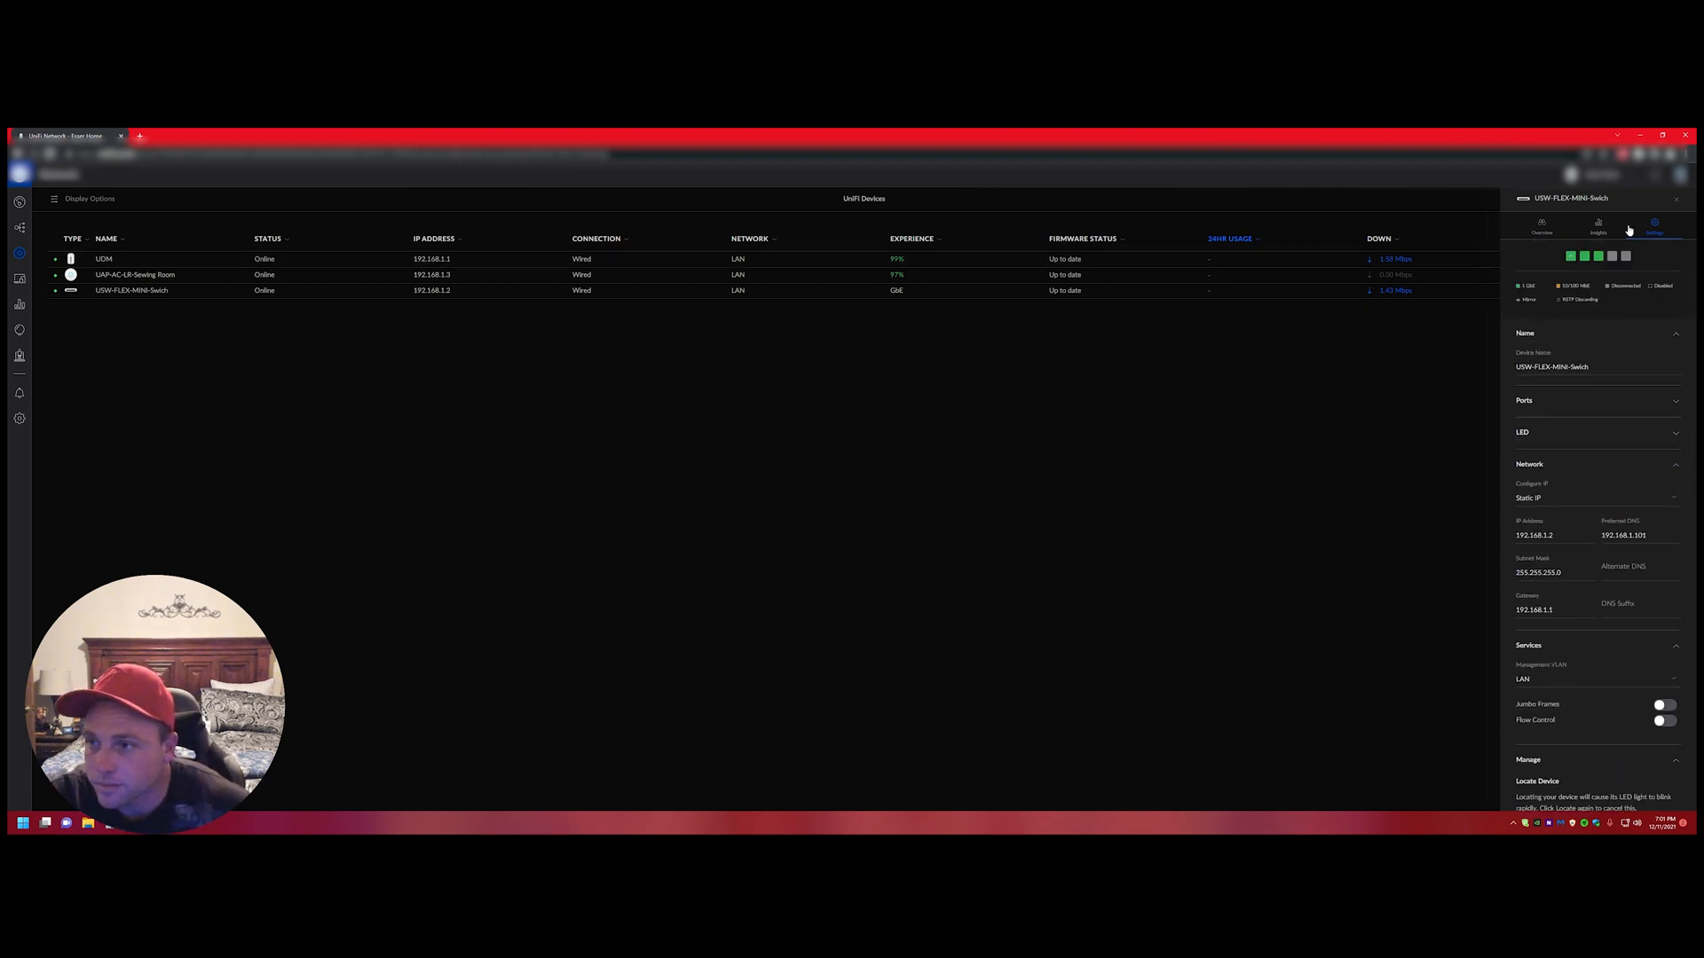
Step: List the UAP-AC-LR downlink on port 2, briefly showing the NVIDIA Shield client list
{"action": "left_click", "coordinate": [1543, 224]}
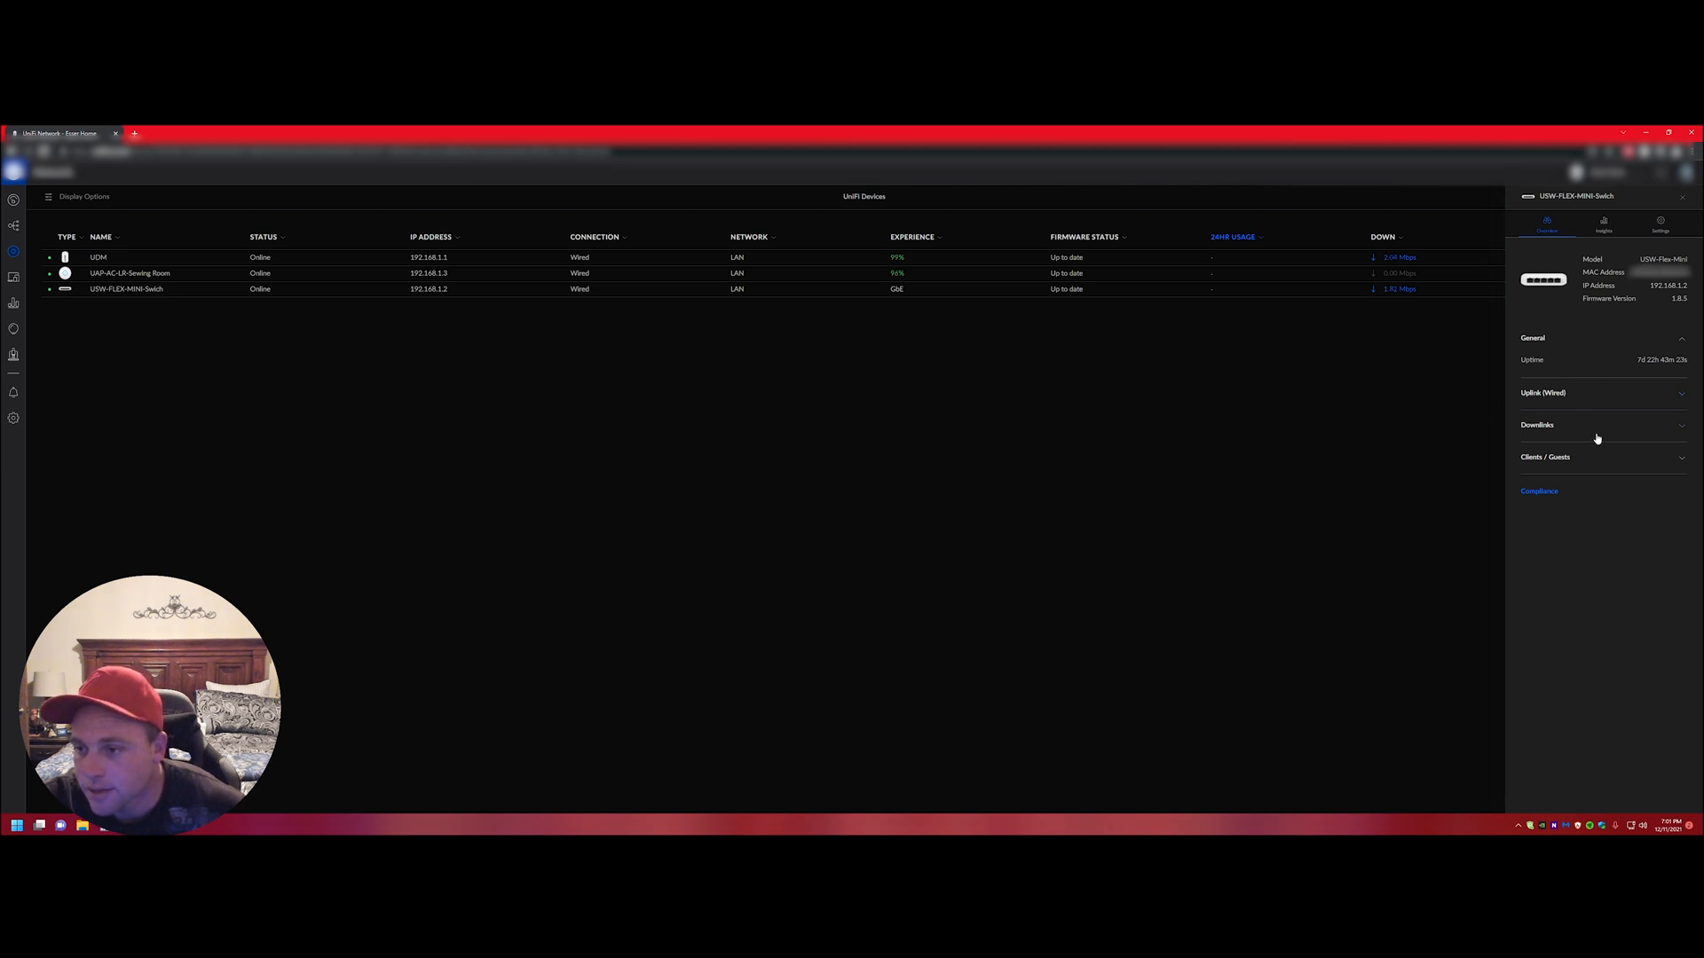
{"action": "mouse_move", "coordinate": [1599, 394]}
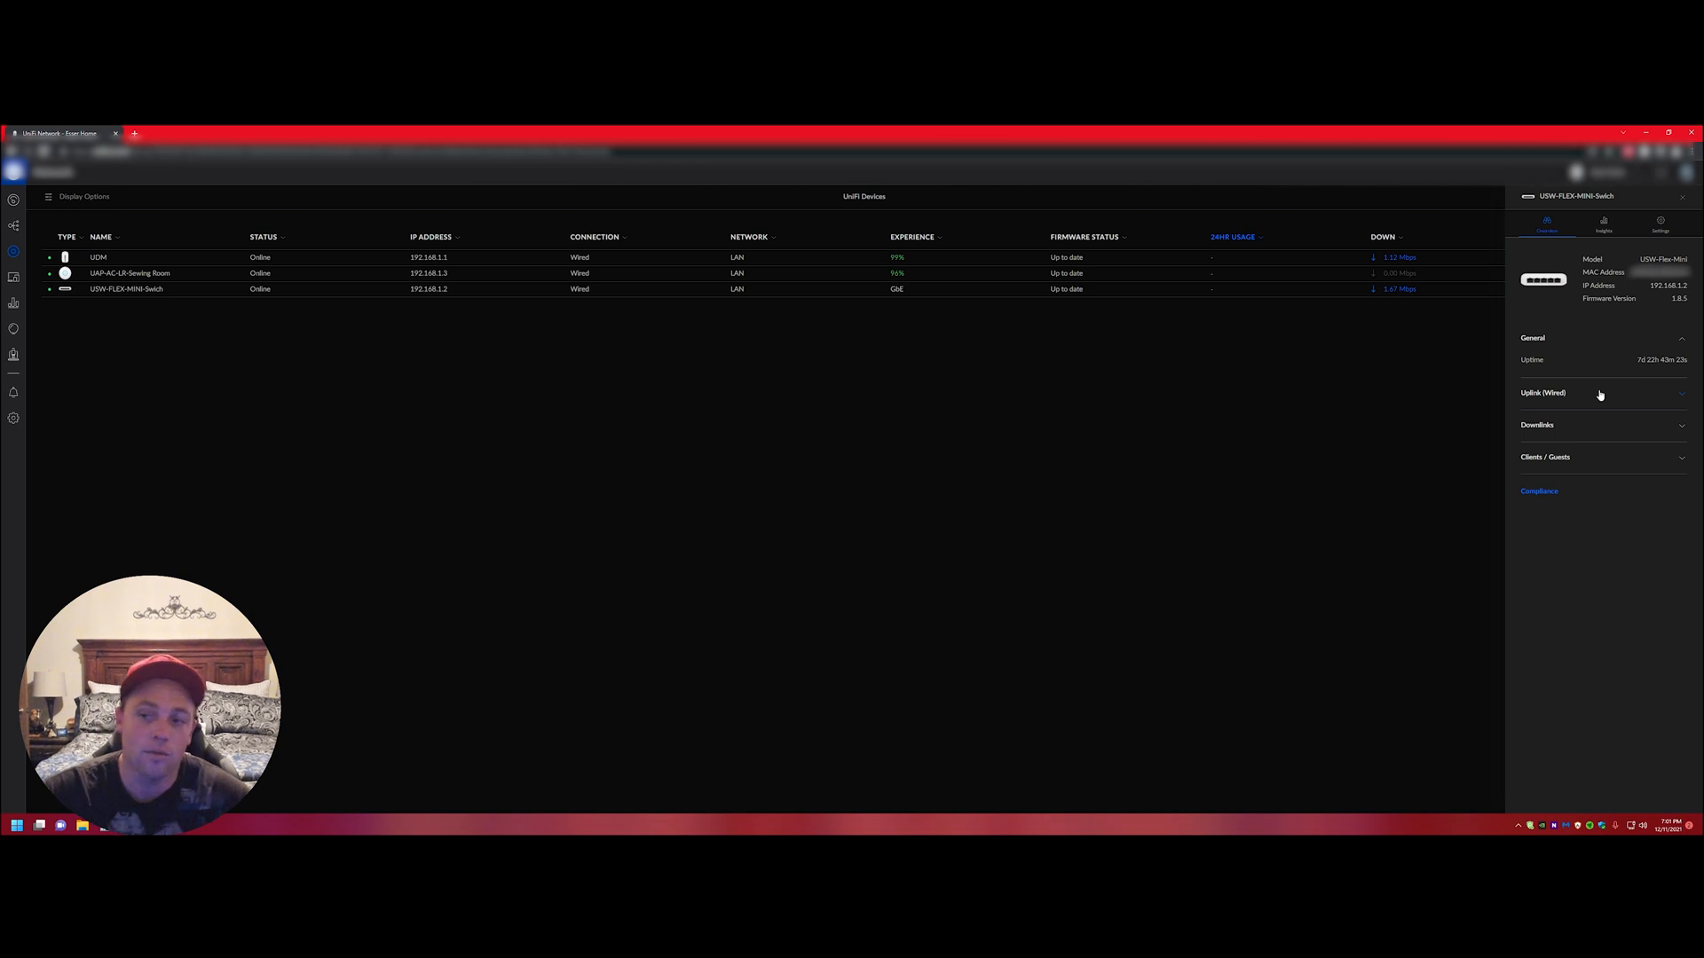
{"action": "left_click", "coordinate": [1536, 425]}
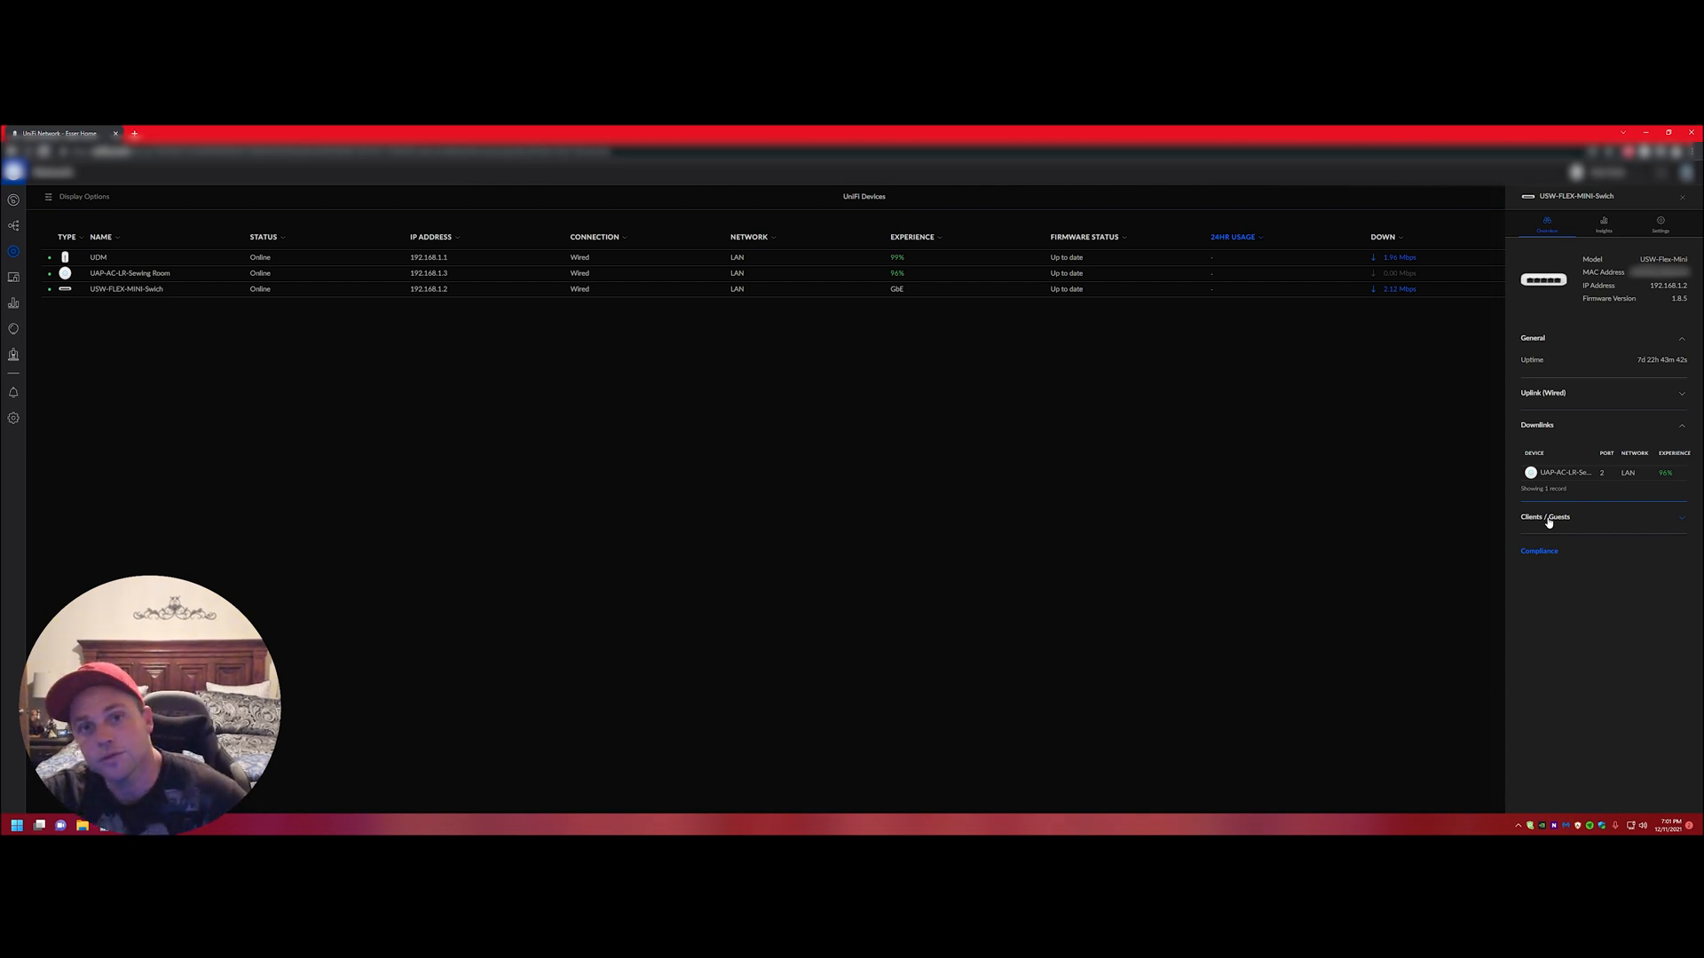
{"action": "left_click", "coordinate": [1544, 516]}
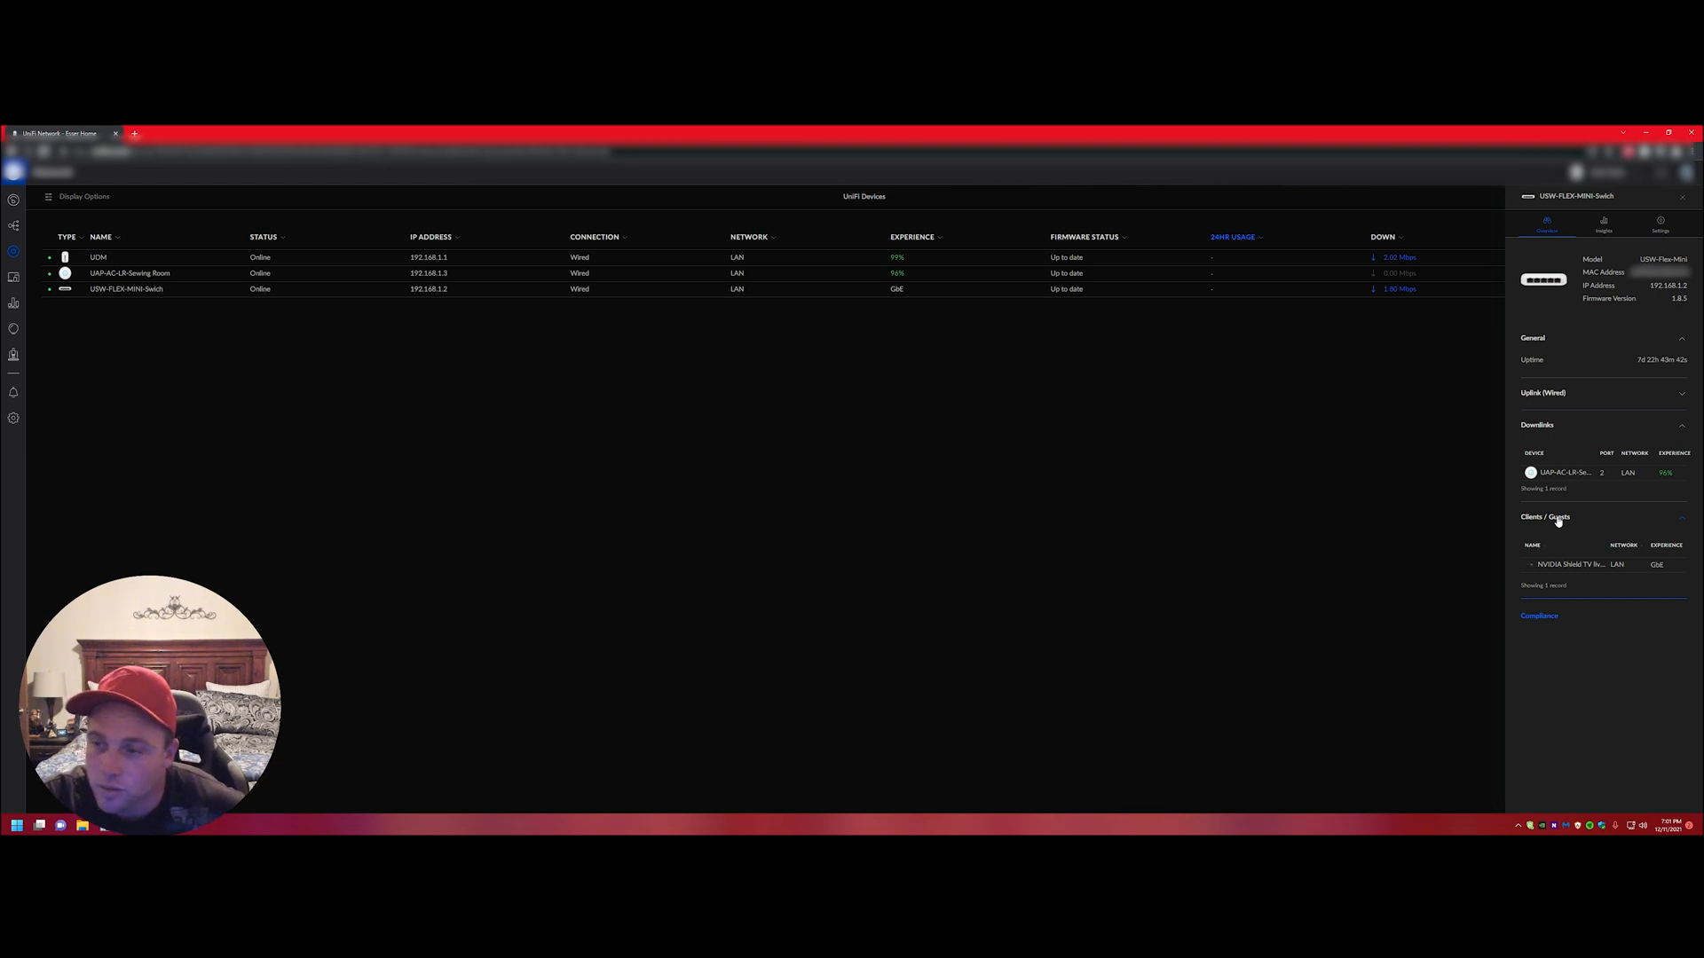
{"action": "left_click", "coordinate": [1544, 517]}
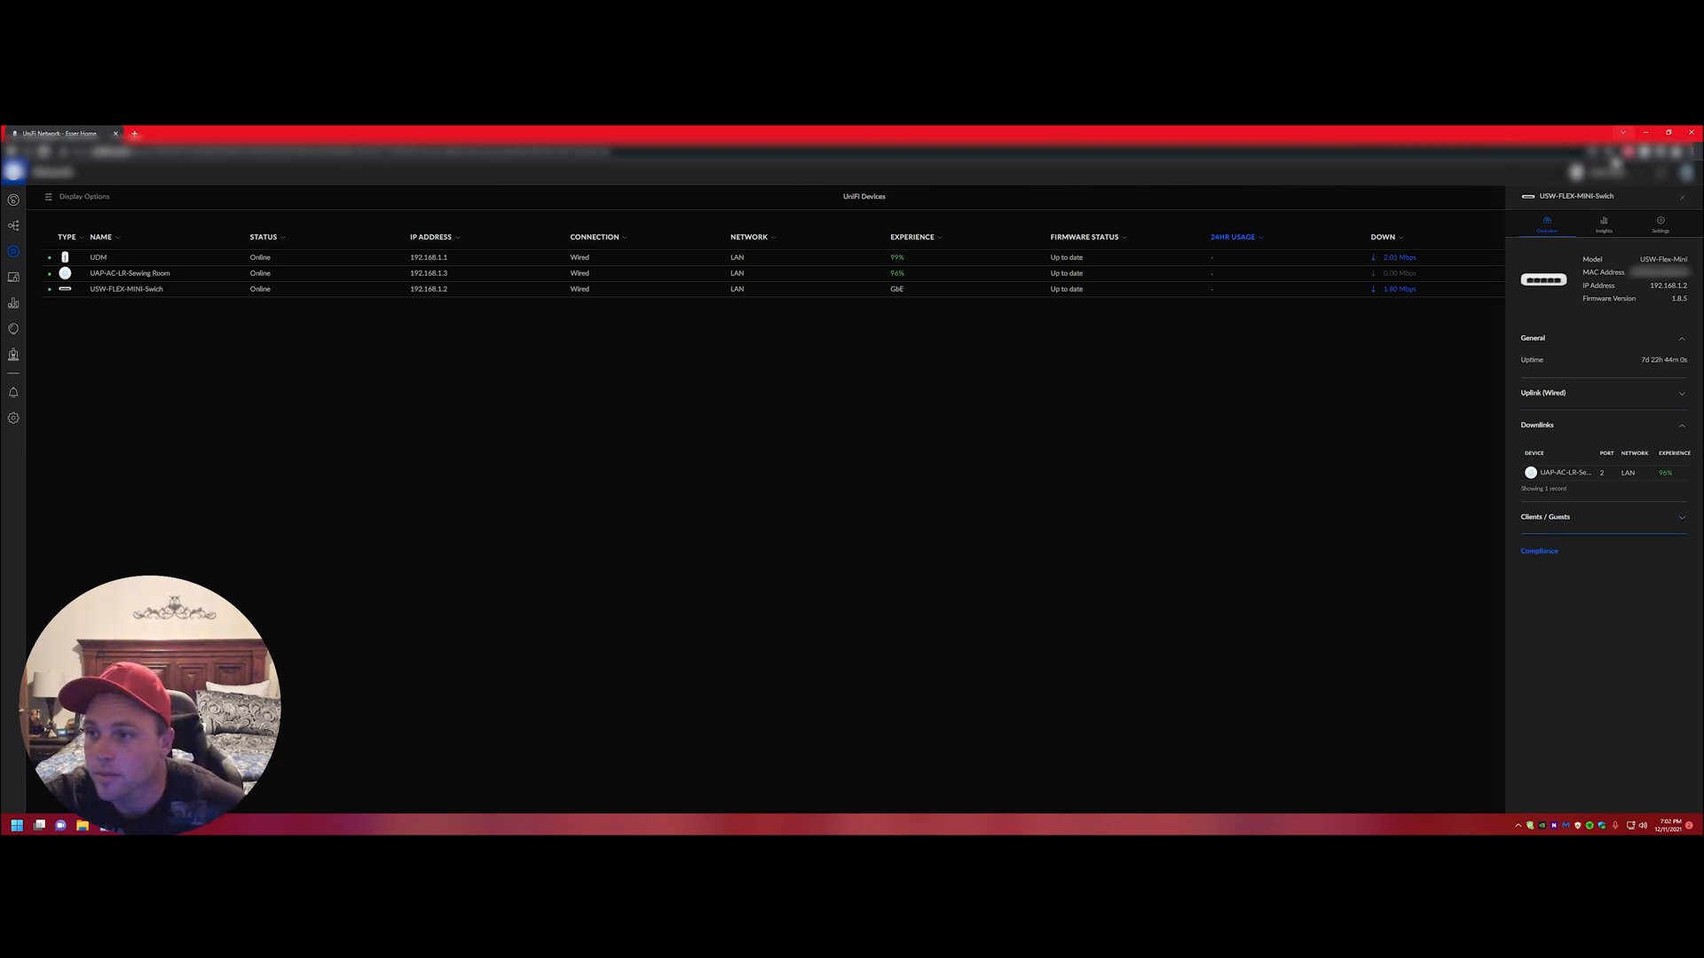
Step: Review Port 4's profile choices in the switch settings and keep it on All
{"action": "left_click", "coordinate": [1660, 225]}
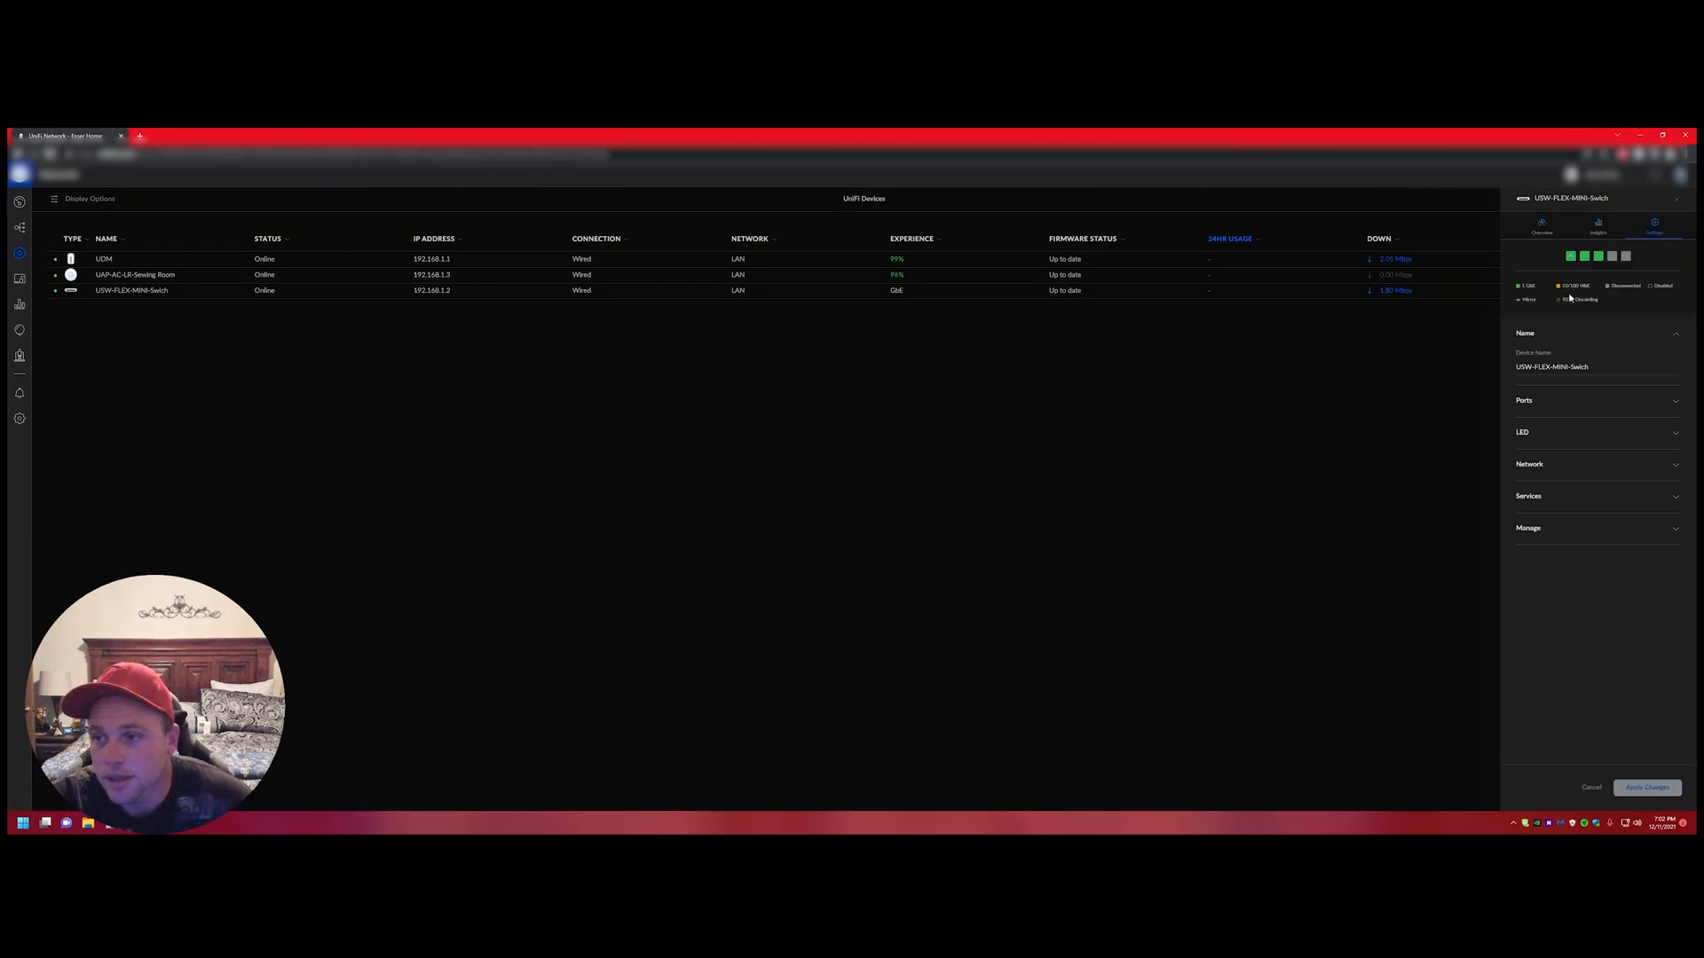
{"action": "mouse_move", "coordinate": [1597, 257]}
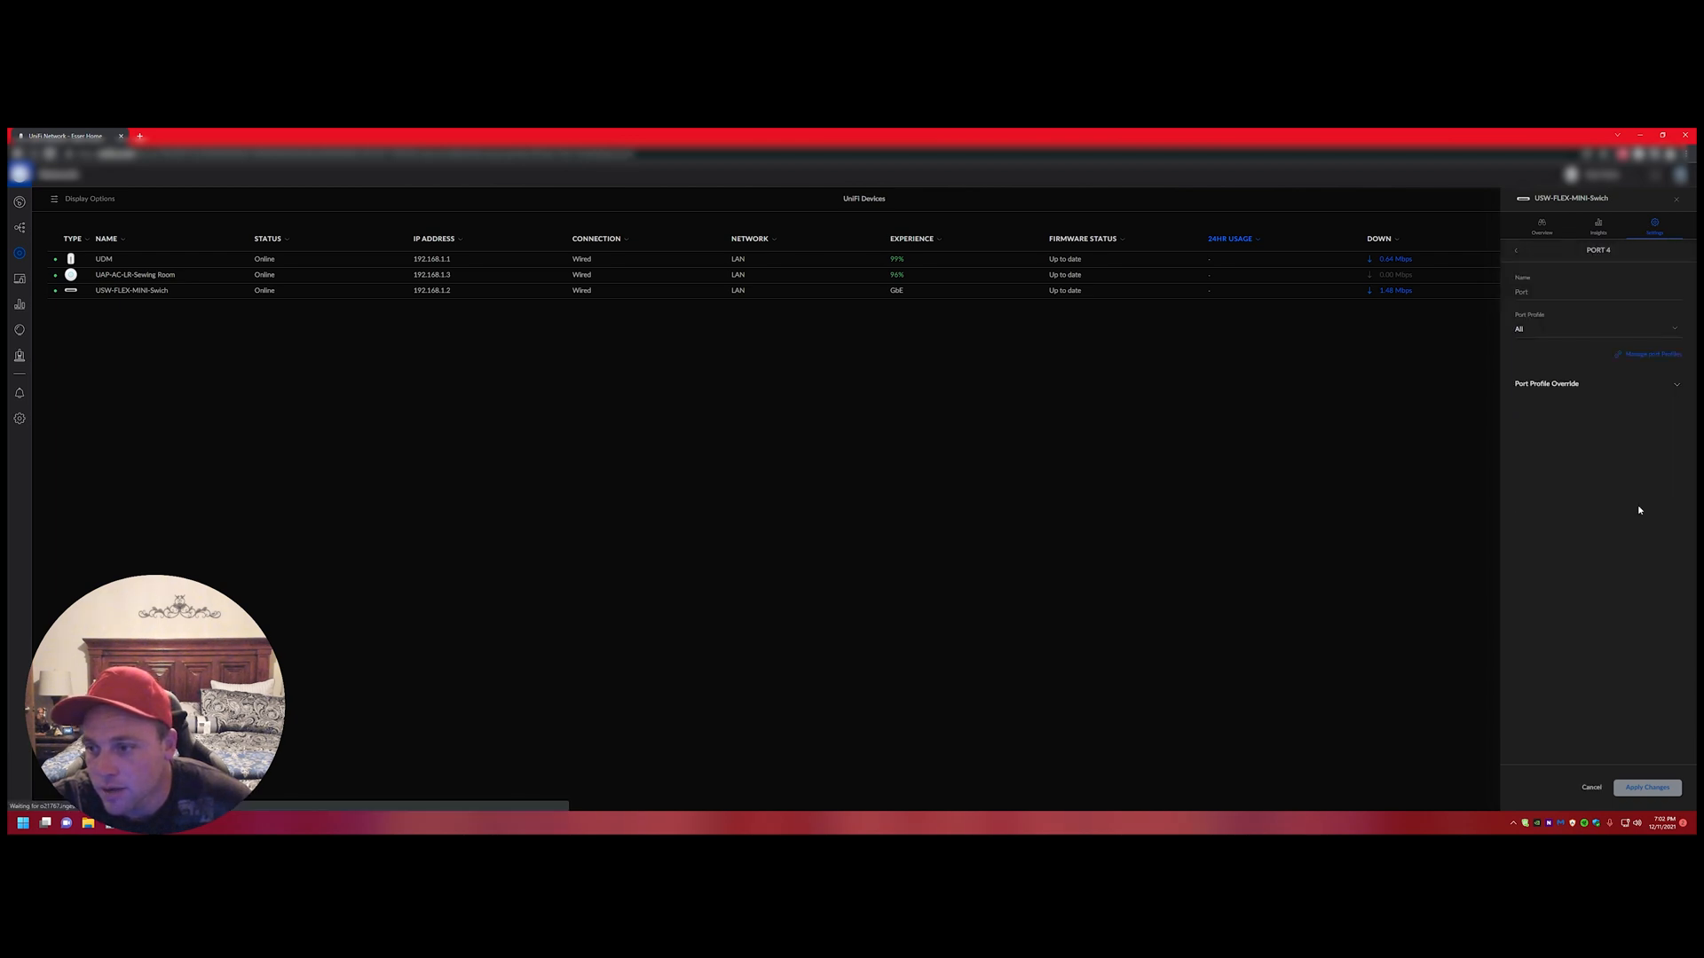
{"action": "left_click", "coordinate": [1595, 328]}
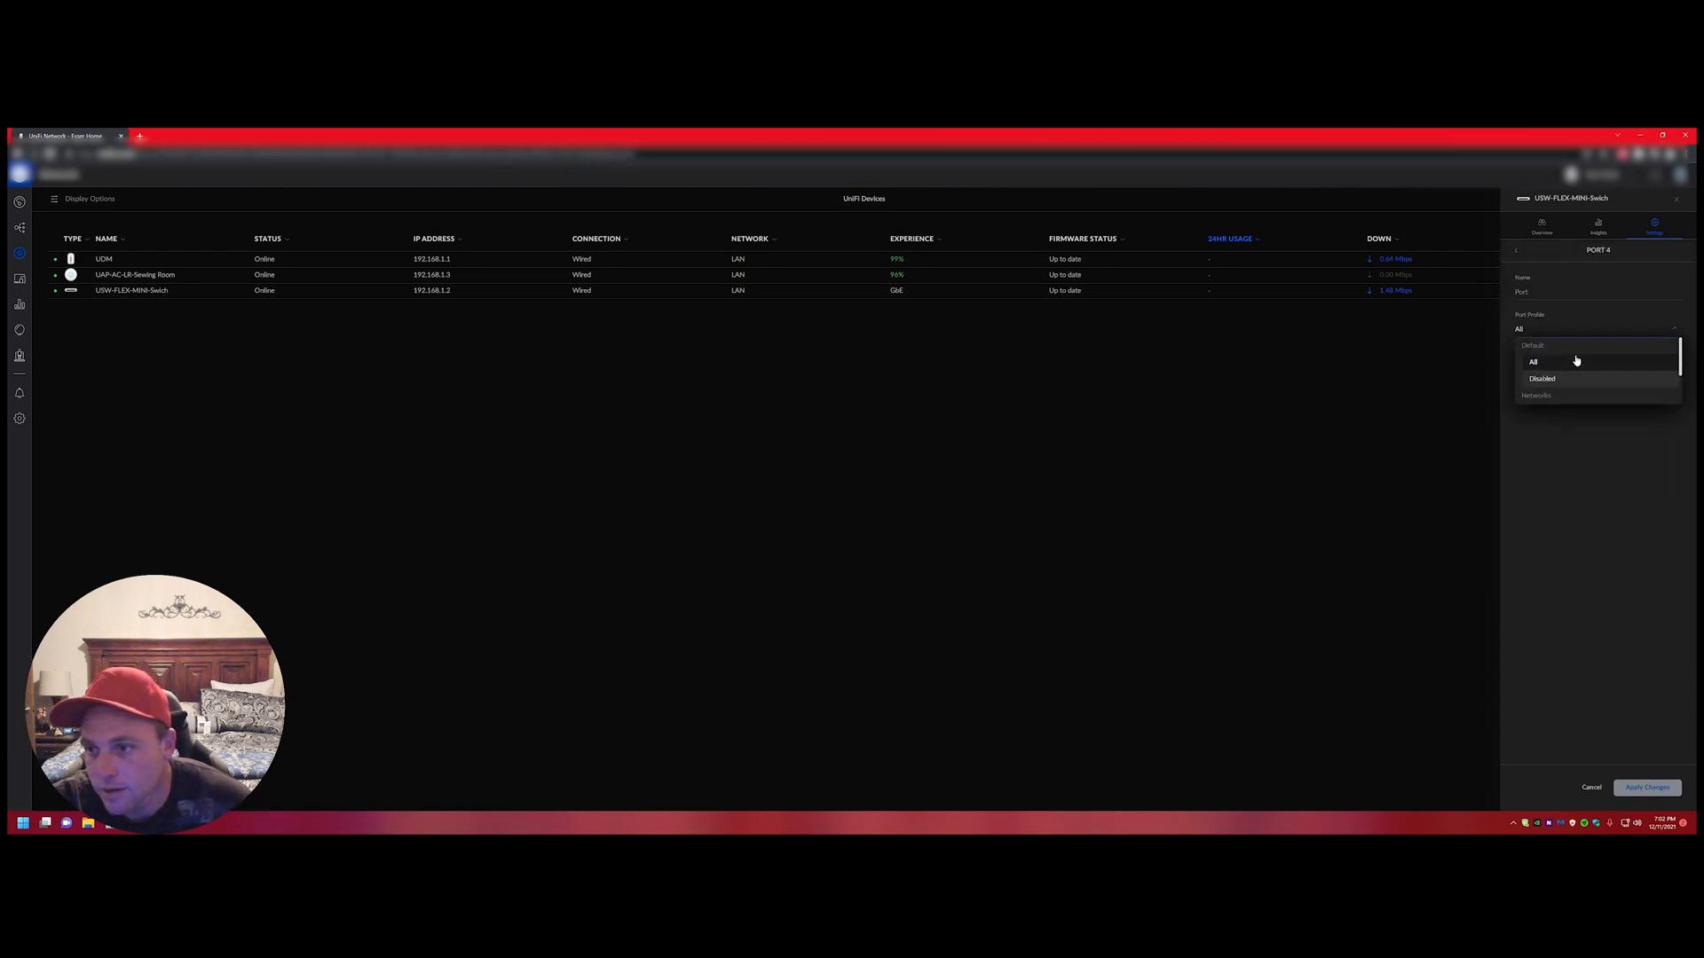
{"action": "left_click", "coordinate": [1532, 361]}
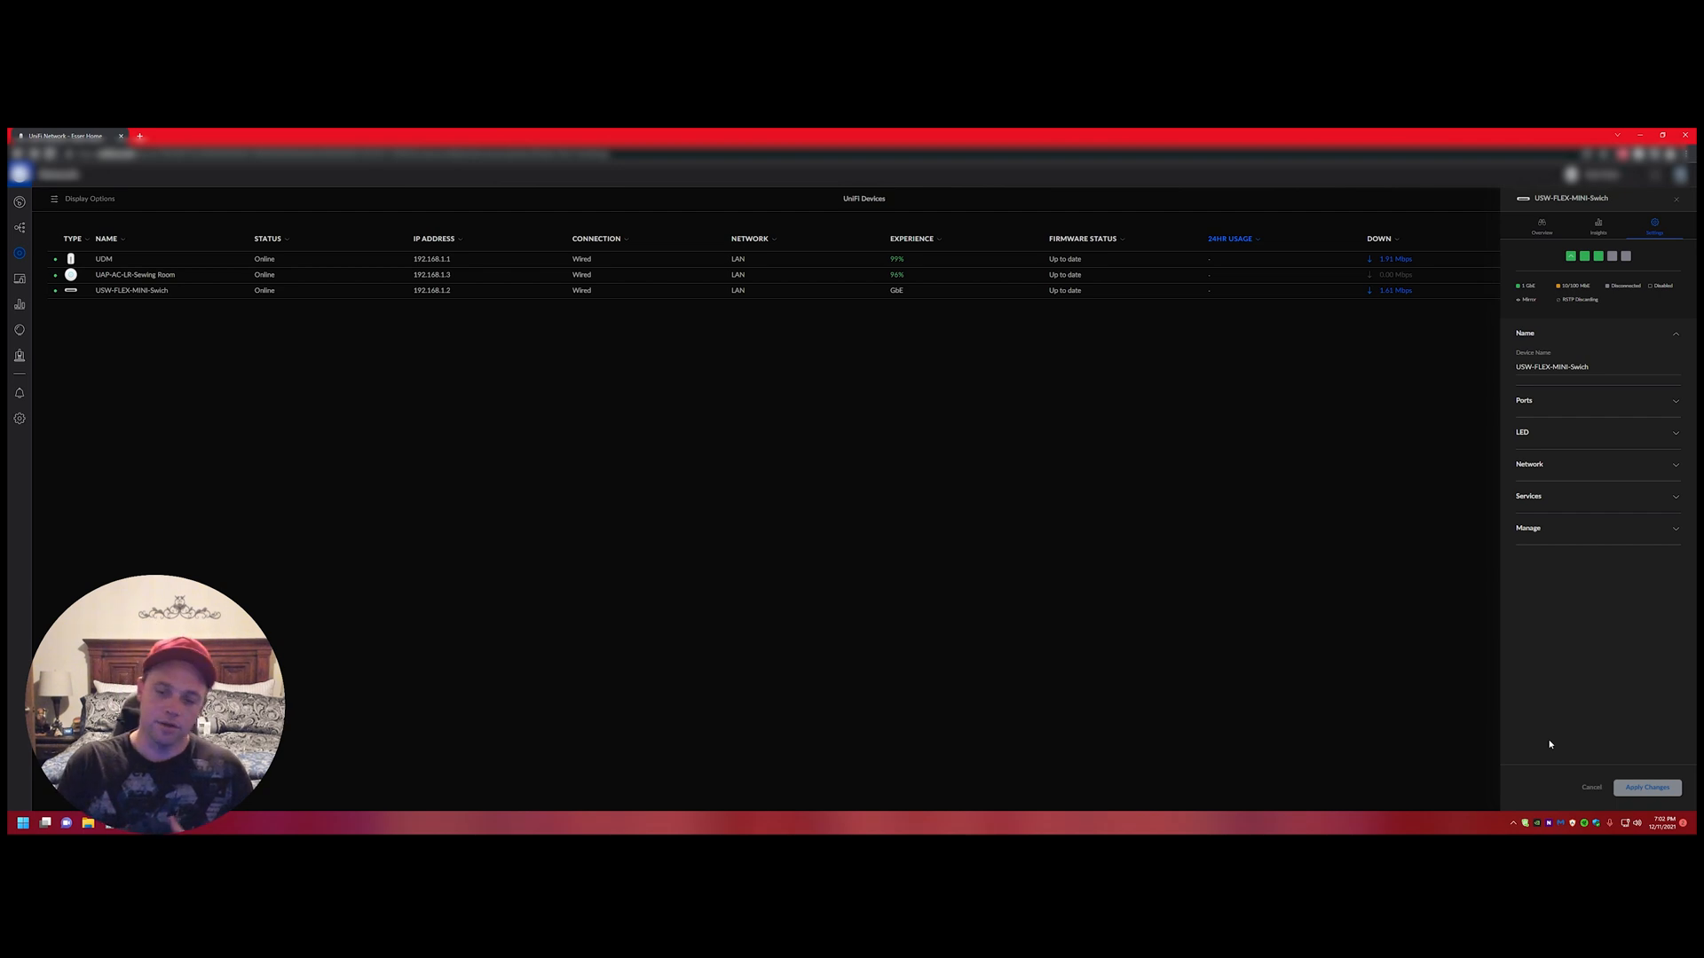
{"action": "mouse_move", "coordinate": [1599, 754]}
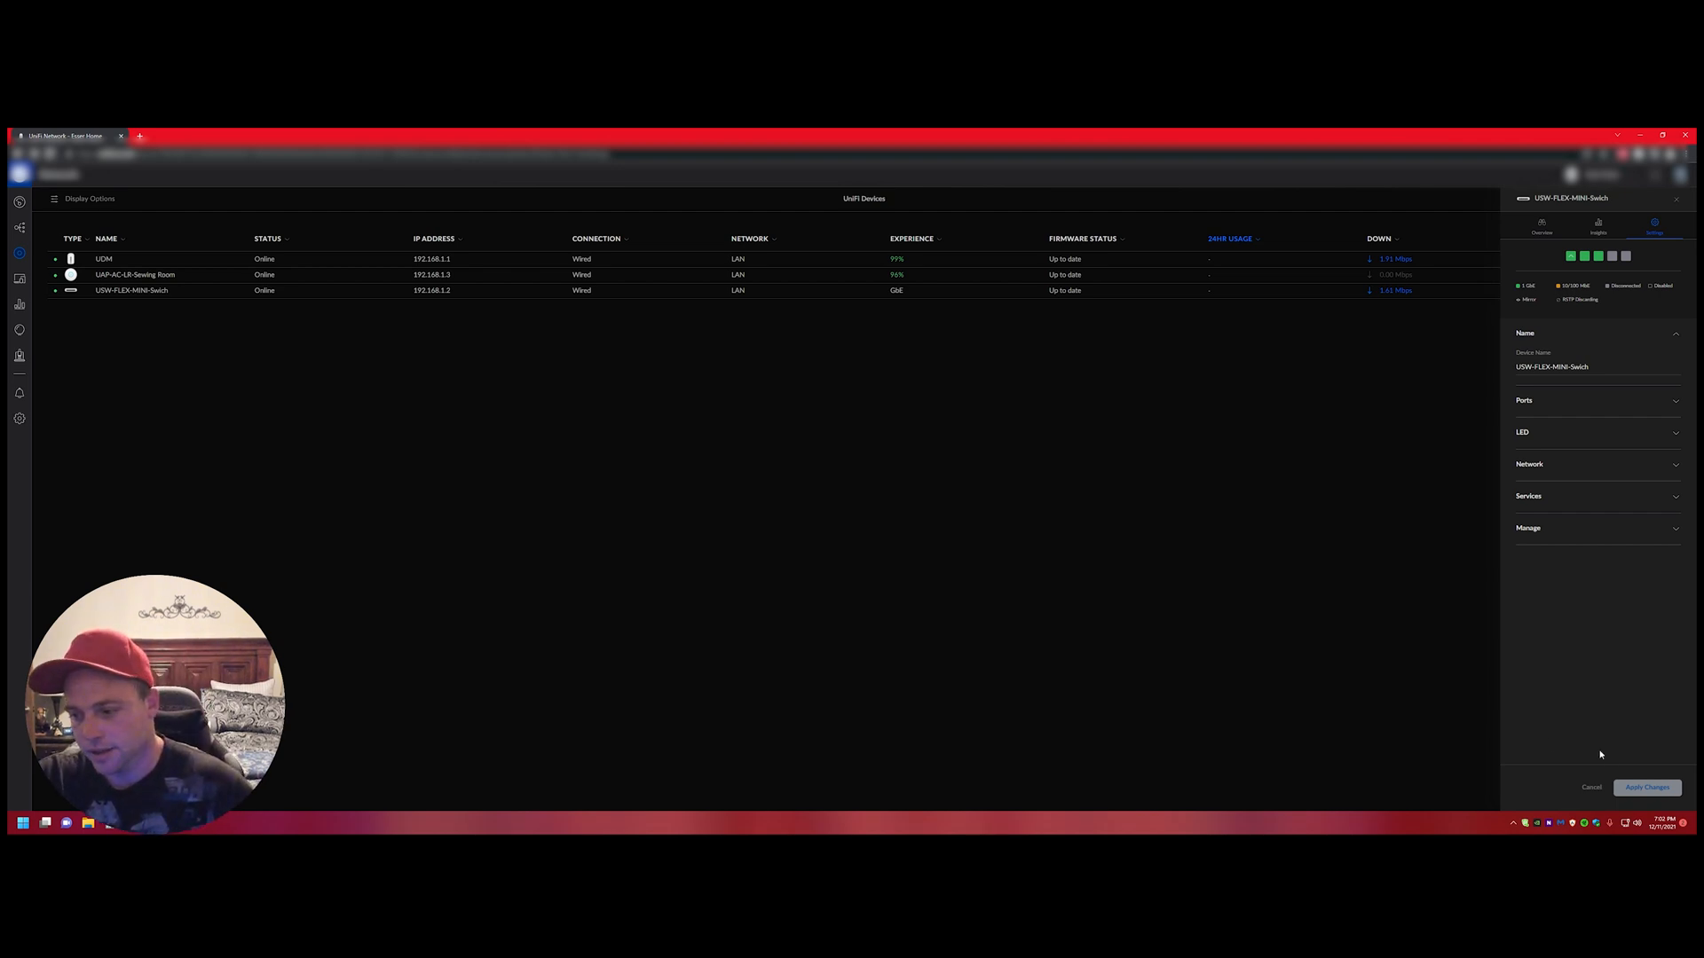